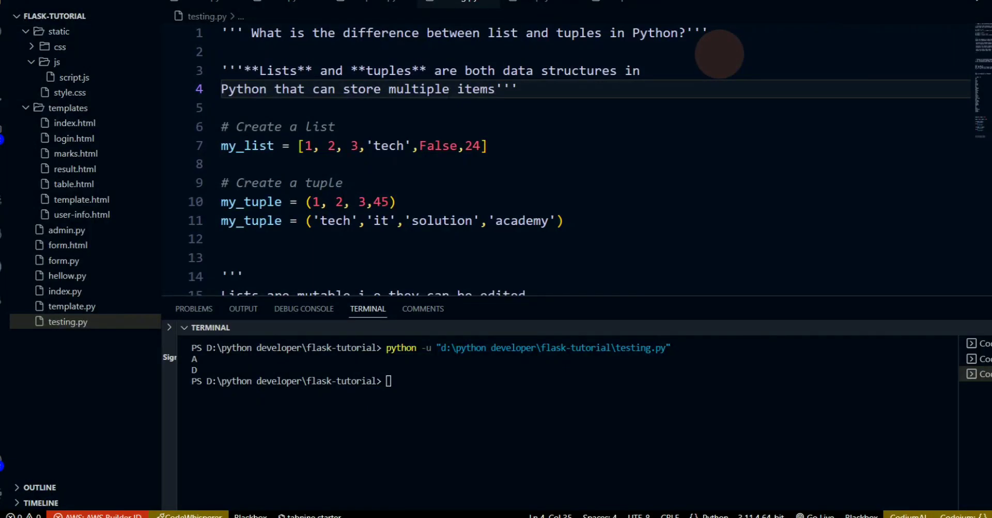
mouse_move(260, 54)
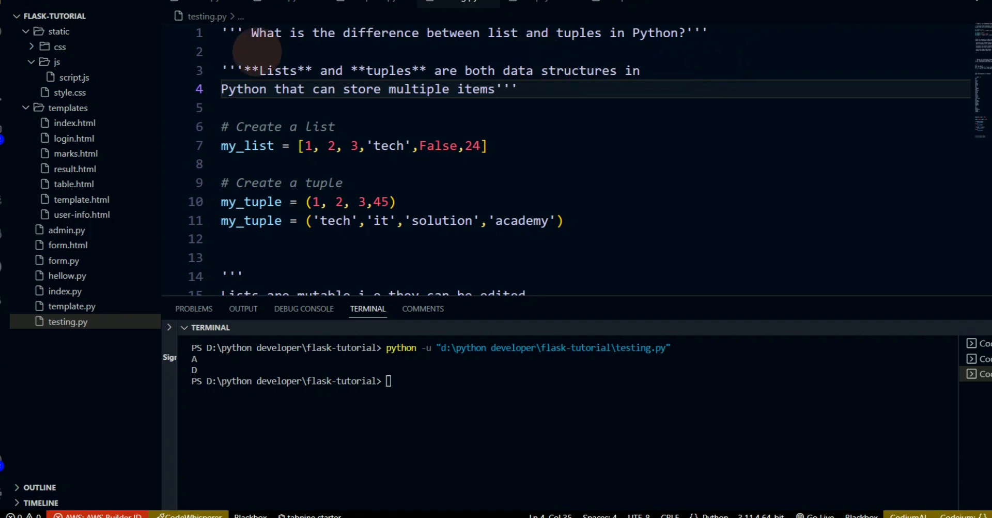
mouse_move(462, 44)
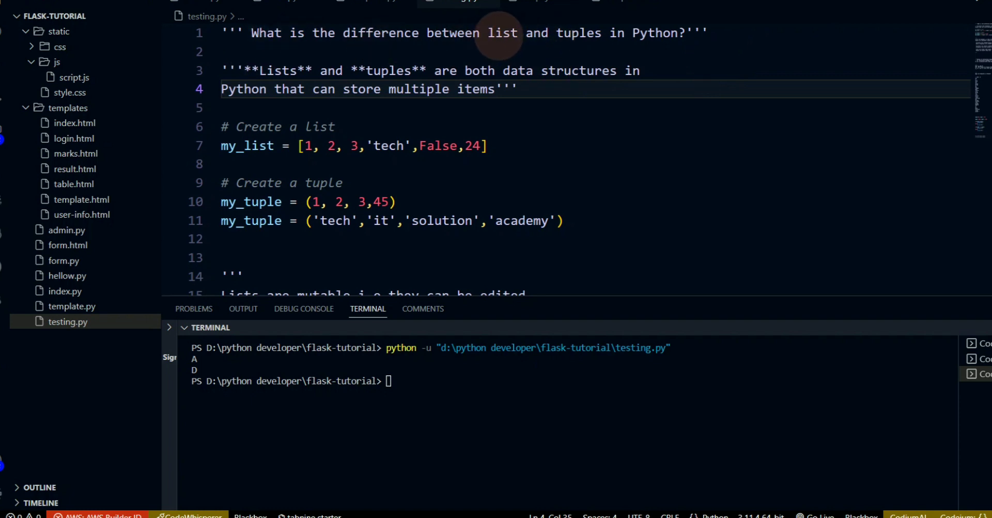
mouse_move(577, 33)
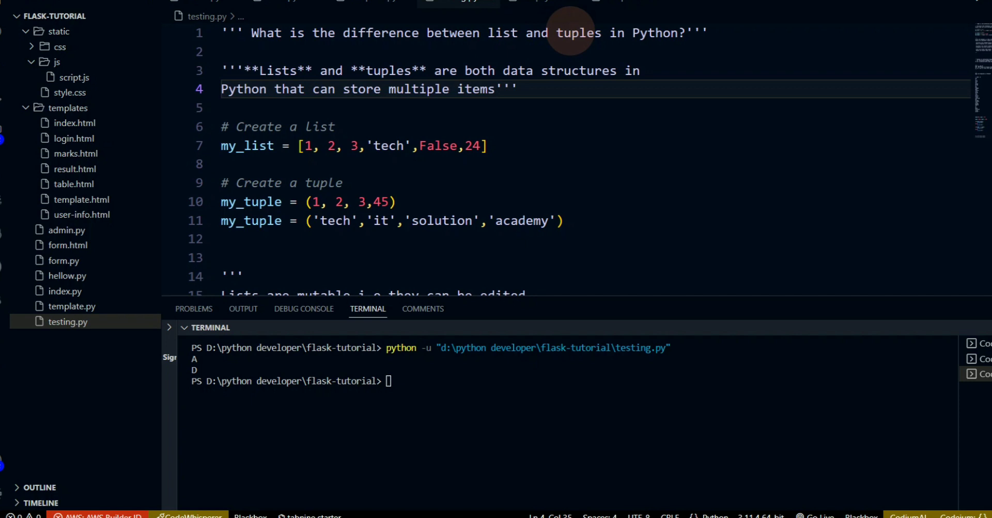
mouse_move(665, 38)
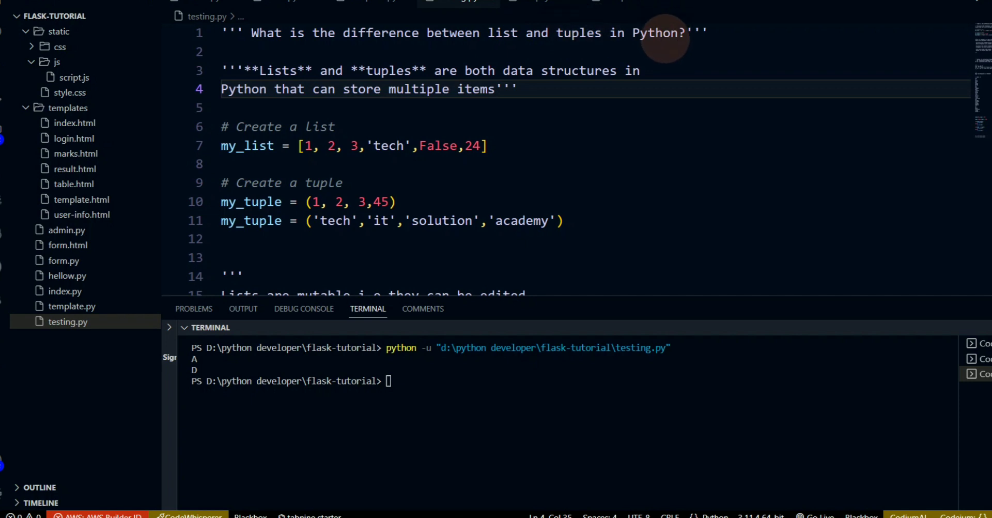
mouse_move(592, 38)
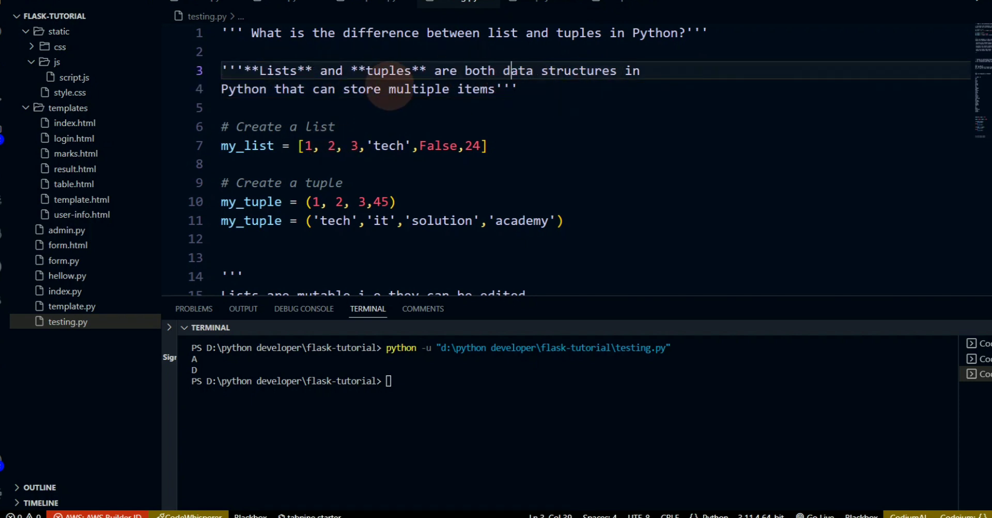
mouse_move(513, 92)
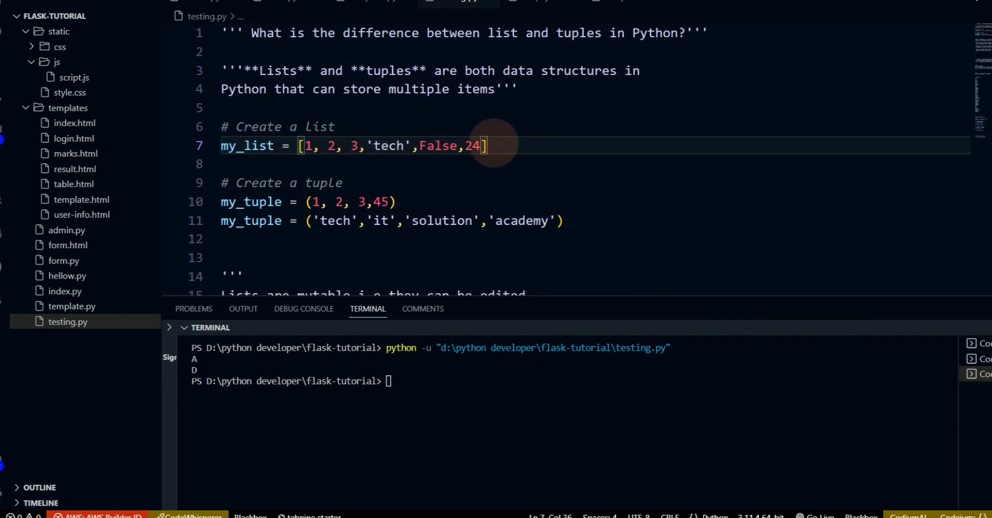
mouse_move(304, 146)
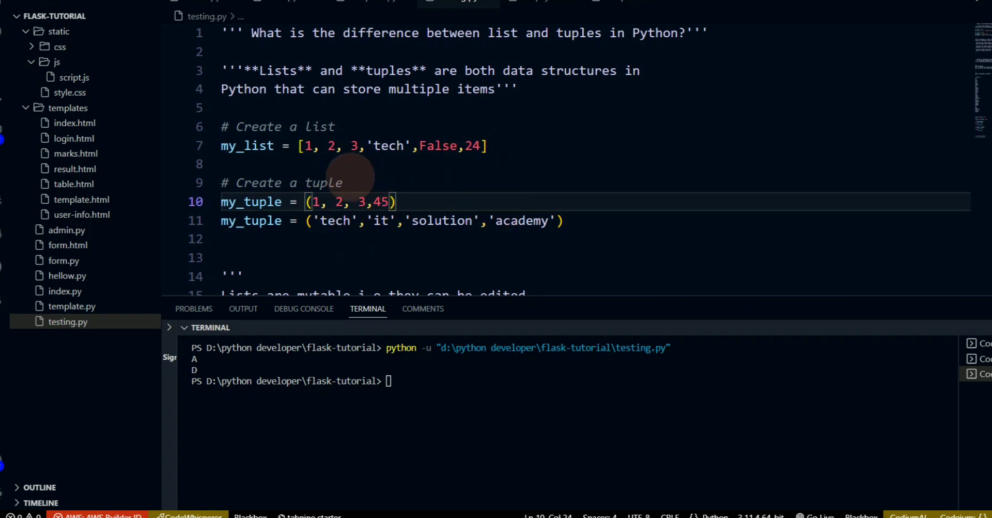
mouse_move(477, 209)
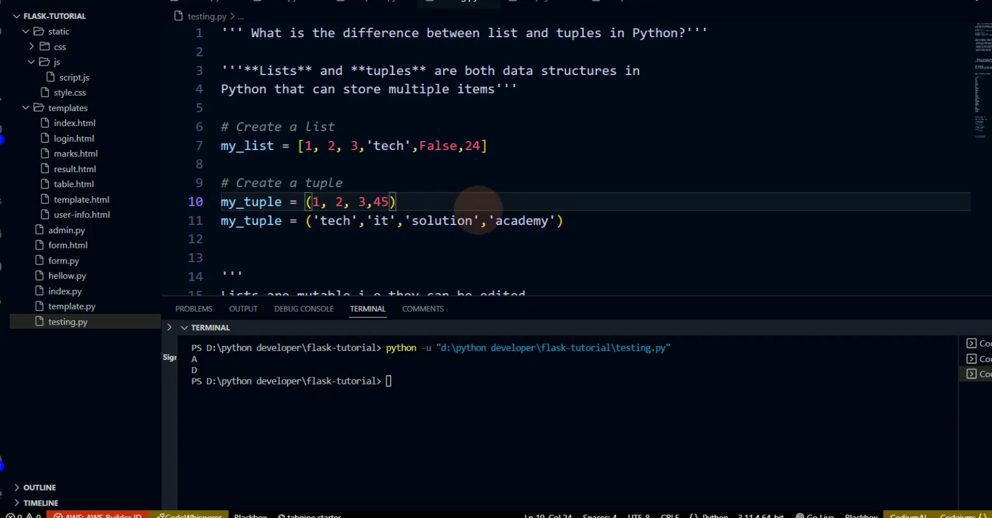
scroll("down", 3)
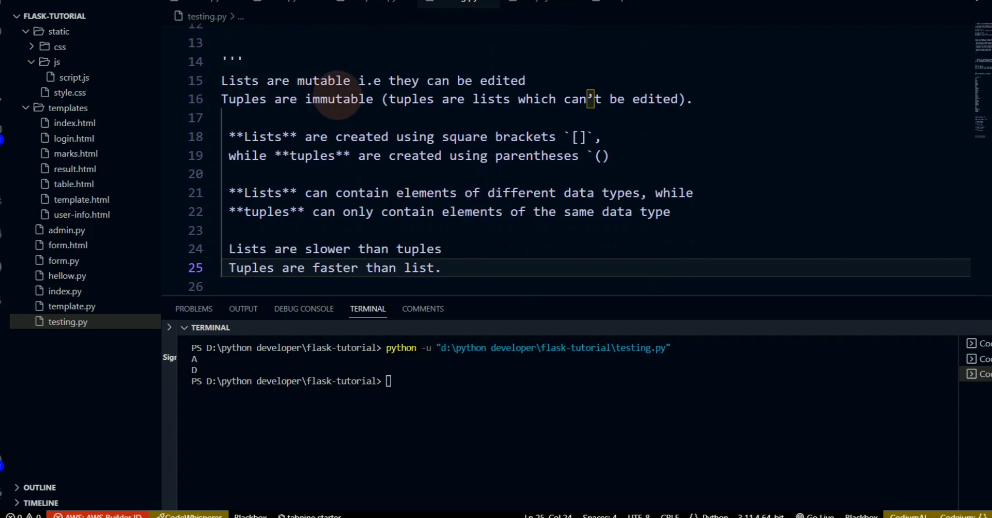
mouse_move(507, 80)
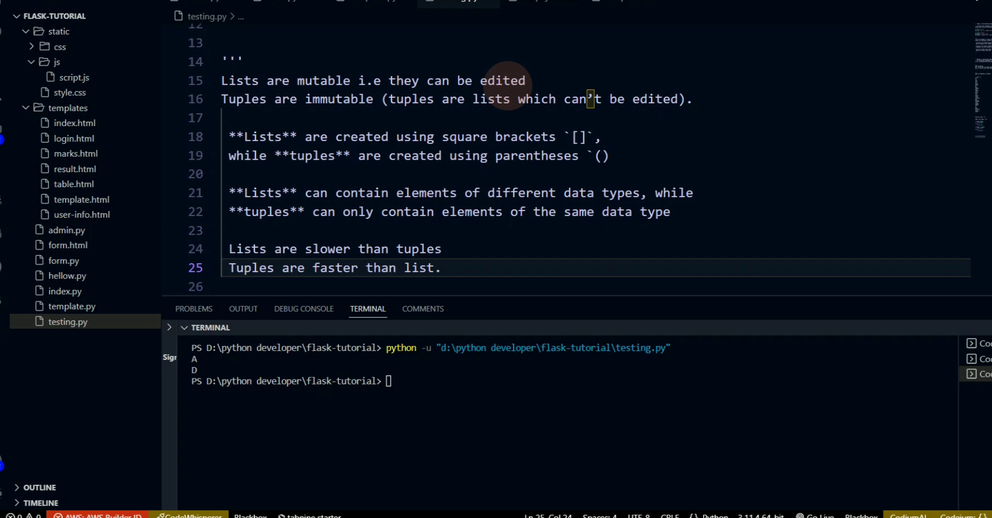
mouse_move(338, 104)
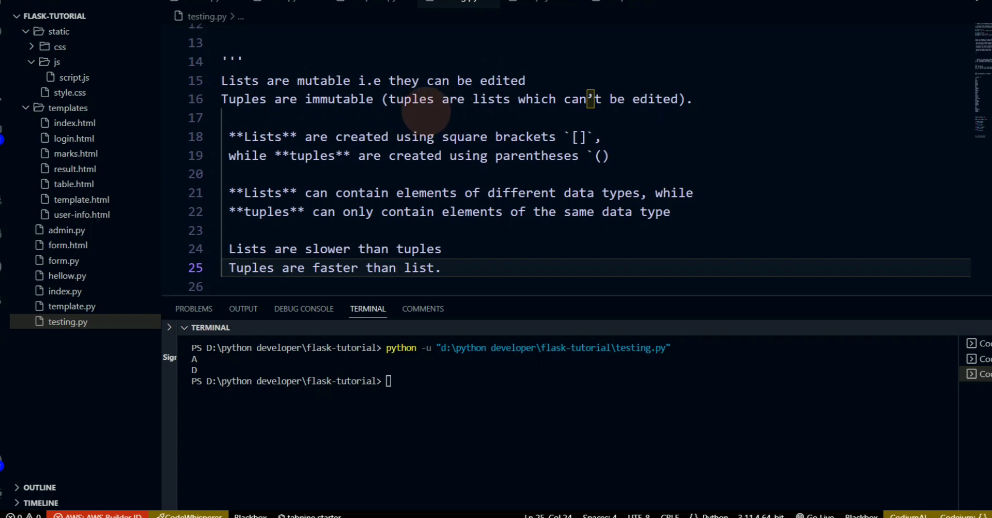
mouse_move(706, 99)
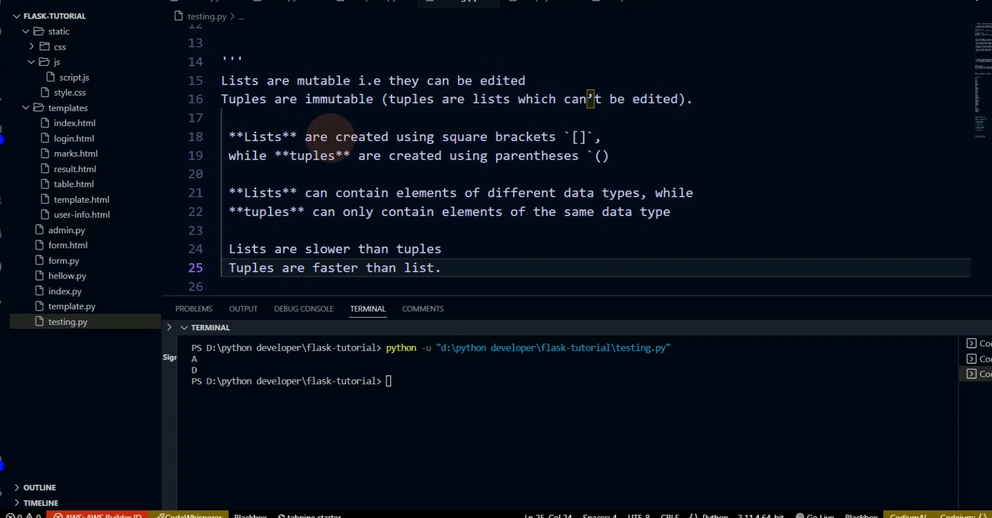
mouse_move(604, 136)
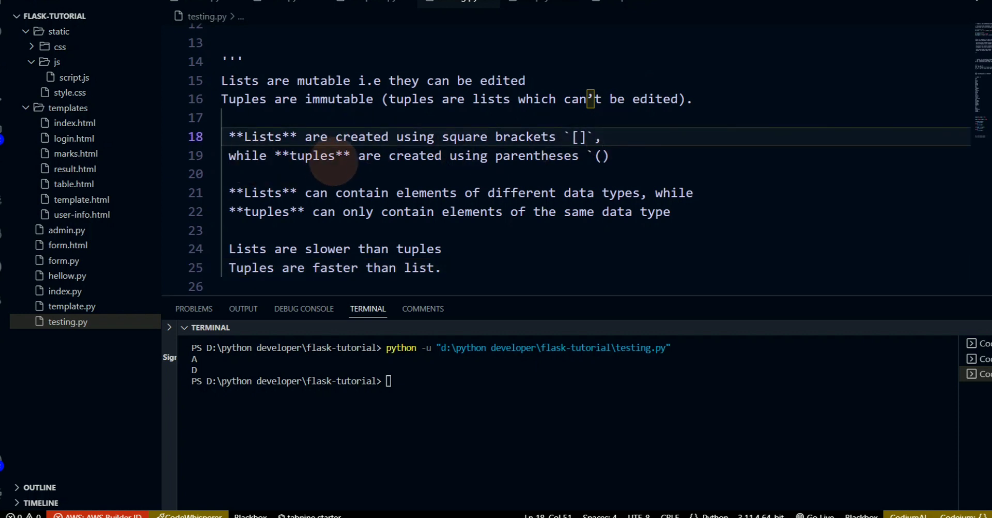
left_click(607, 155)
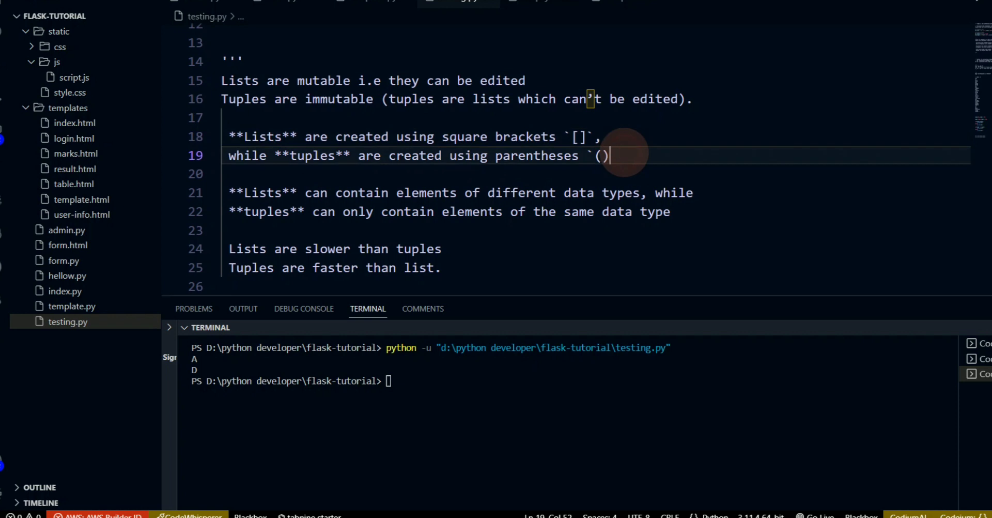
scroll("up", 3)
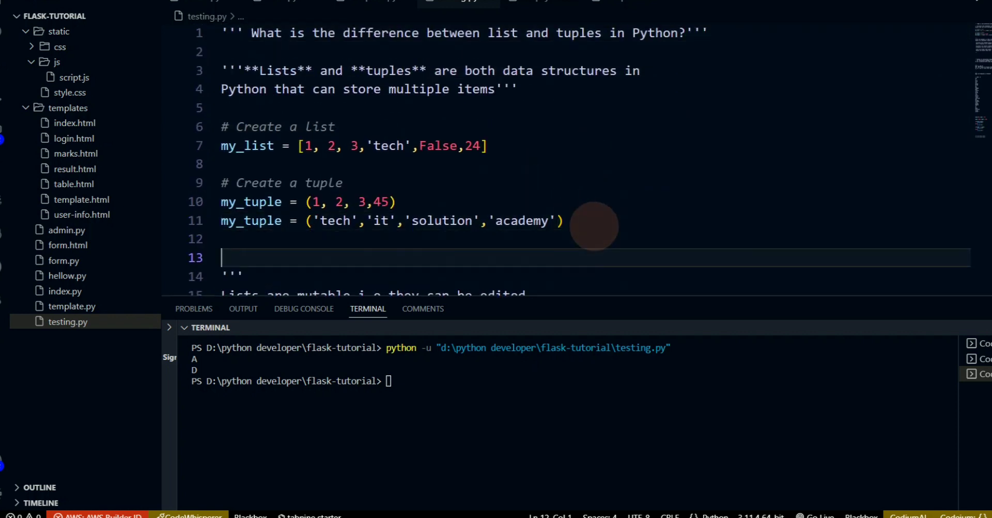
scroll("down", 3)
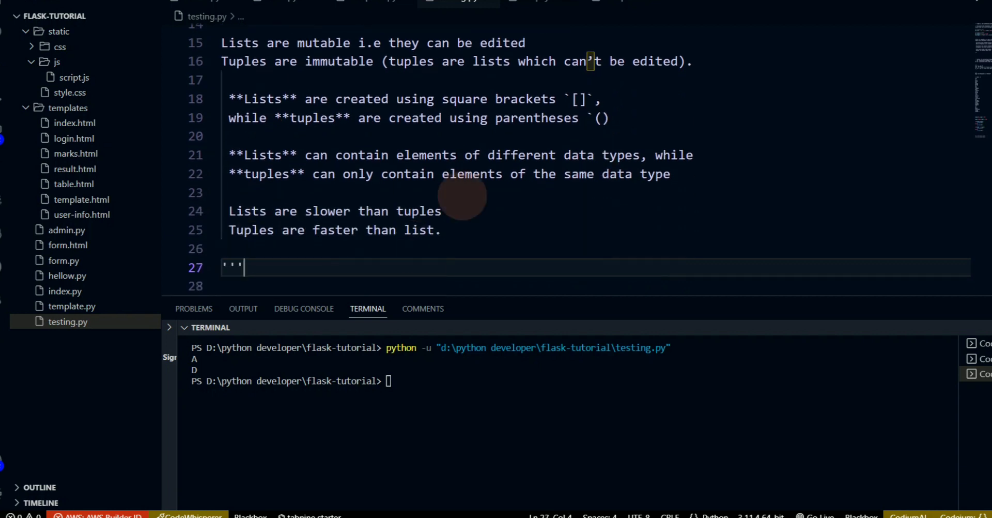
mouse_move(408, 164)
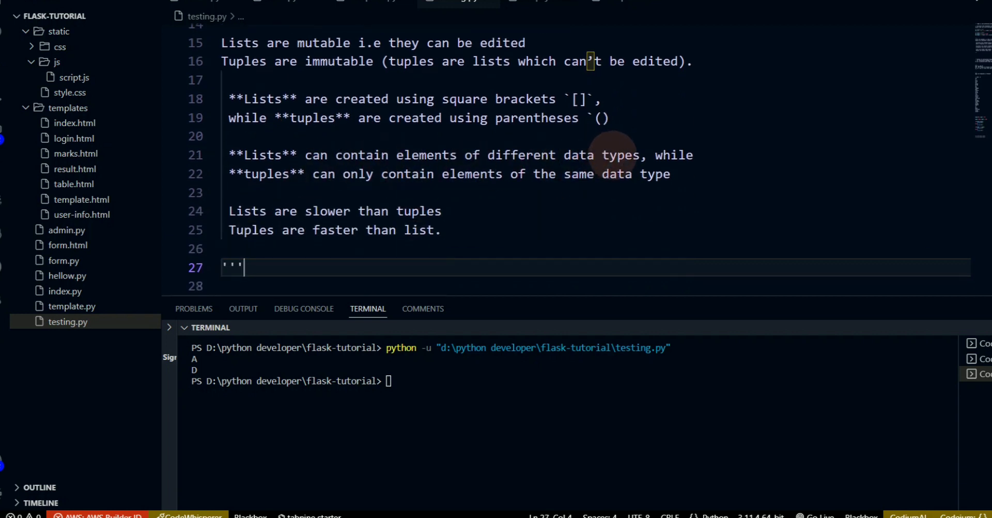
mouse_move(433, 143)
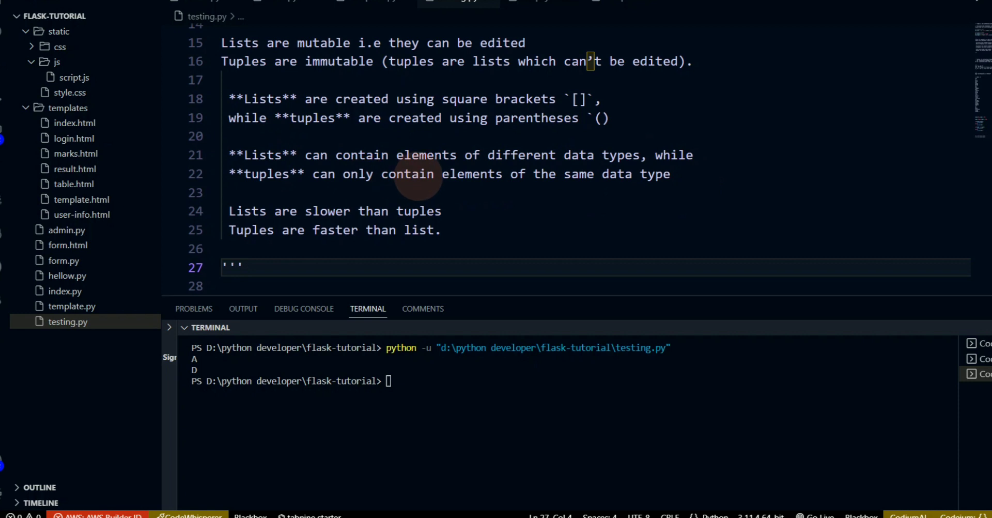
left_click(671, 173)
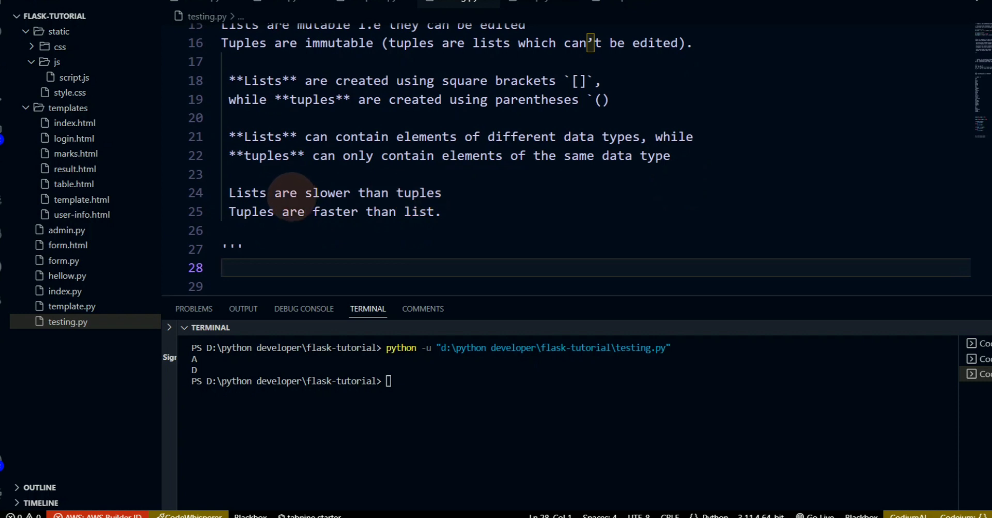
mouse_move(406, 193)
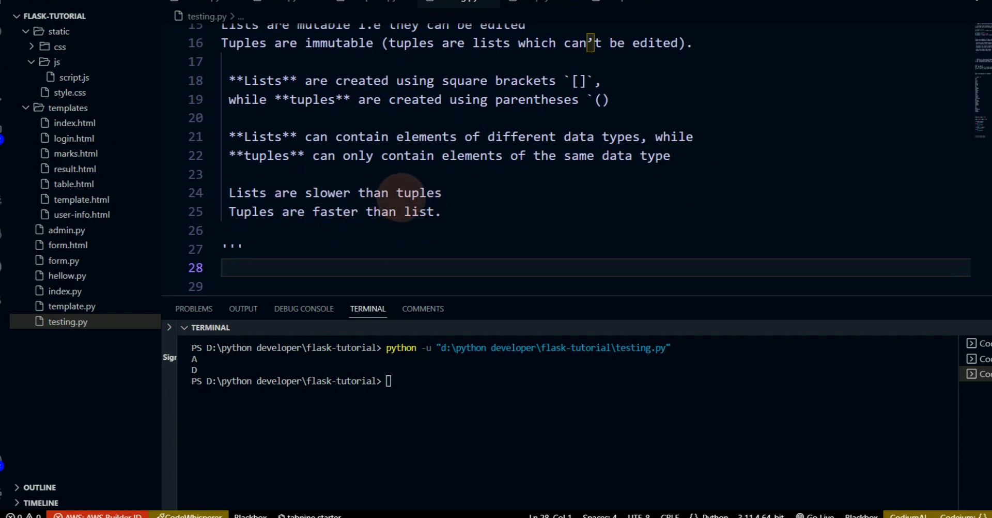
left_click(441, 212)
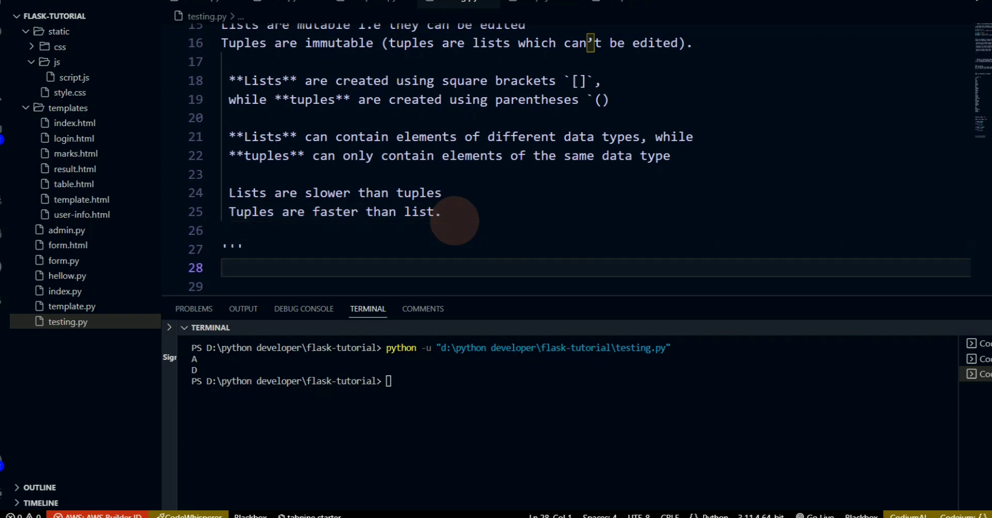
scroll("up", 3)
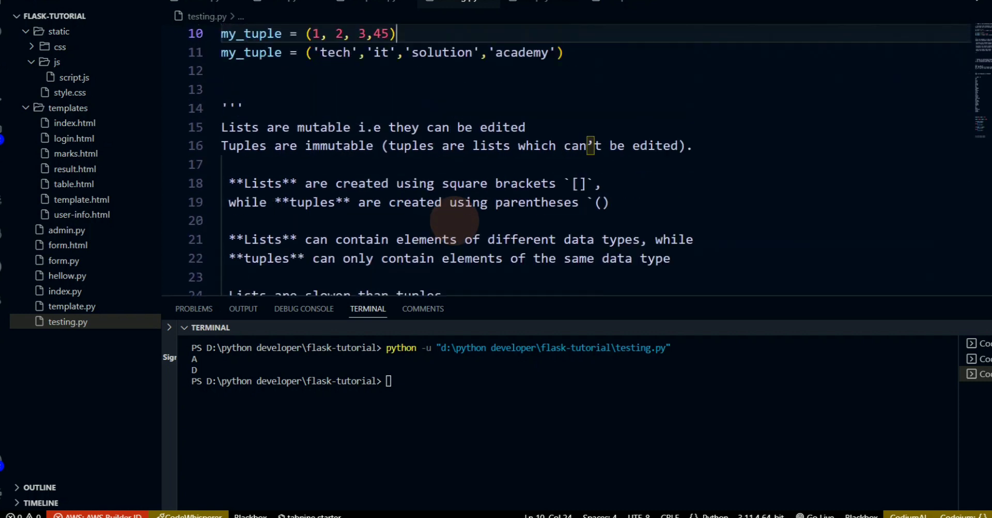
scroll("up", 3)
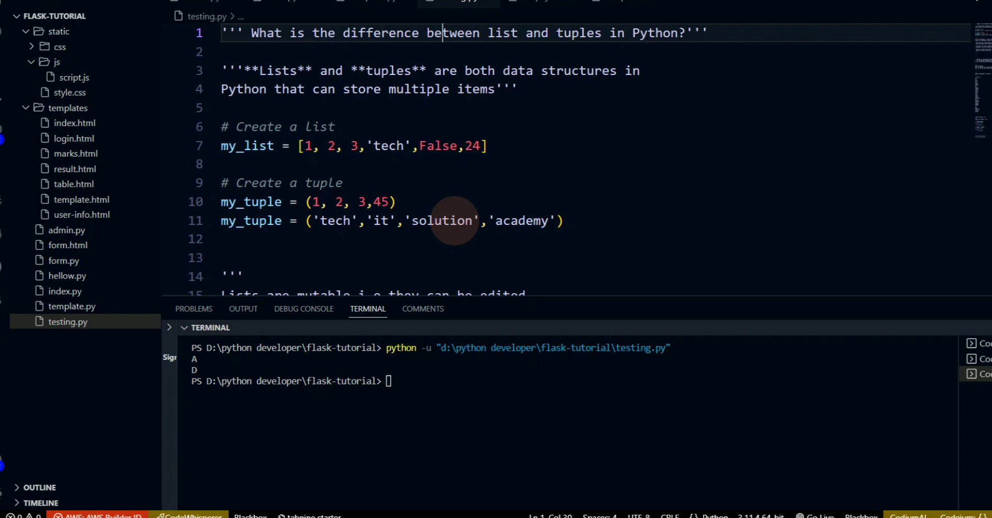
mouse_move(658, 306)
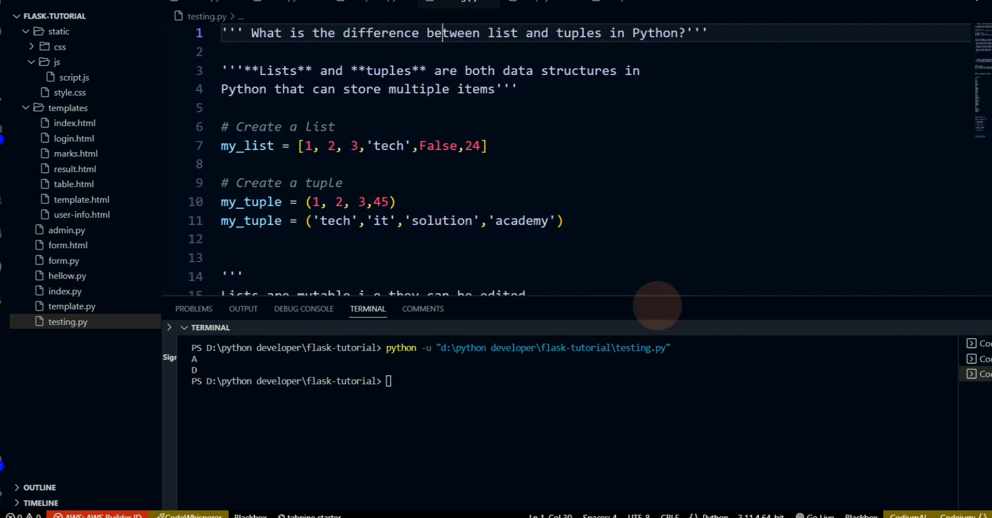